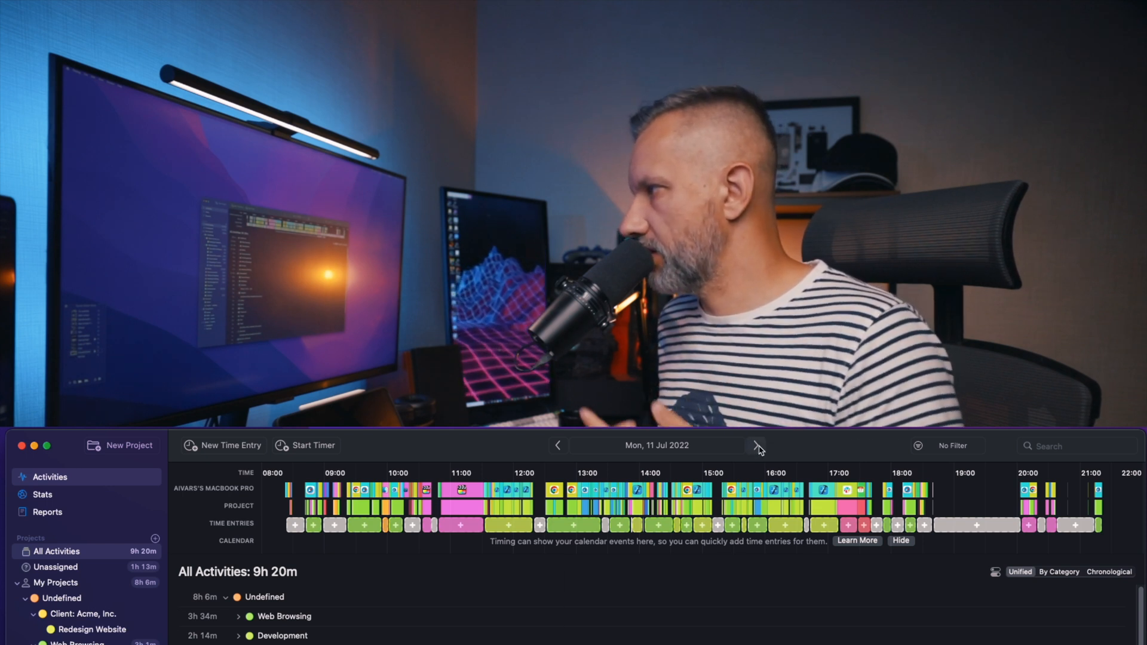
Step: Advance the Activities timeline three days, from Tuesday through Wednesday to Friday's 9h 38m
left_click(759, 446)
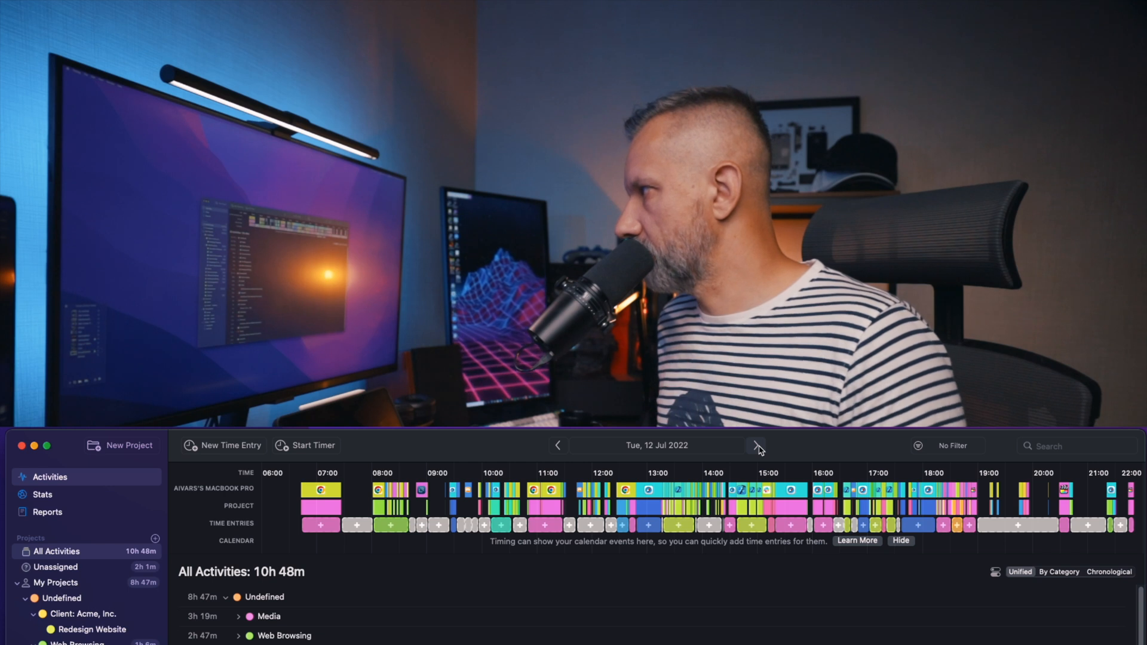
left_click(757, 446)
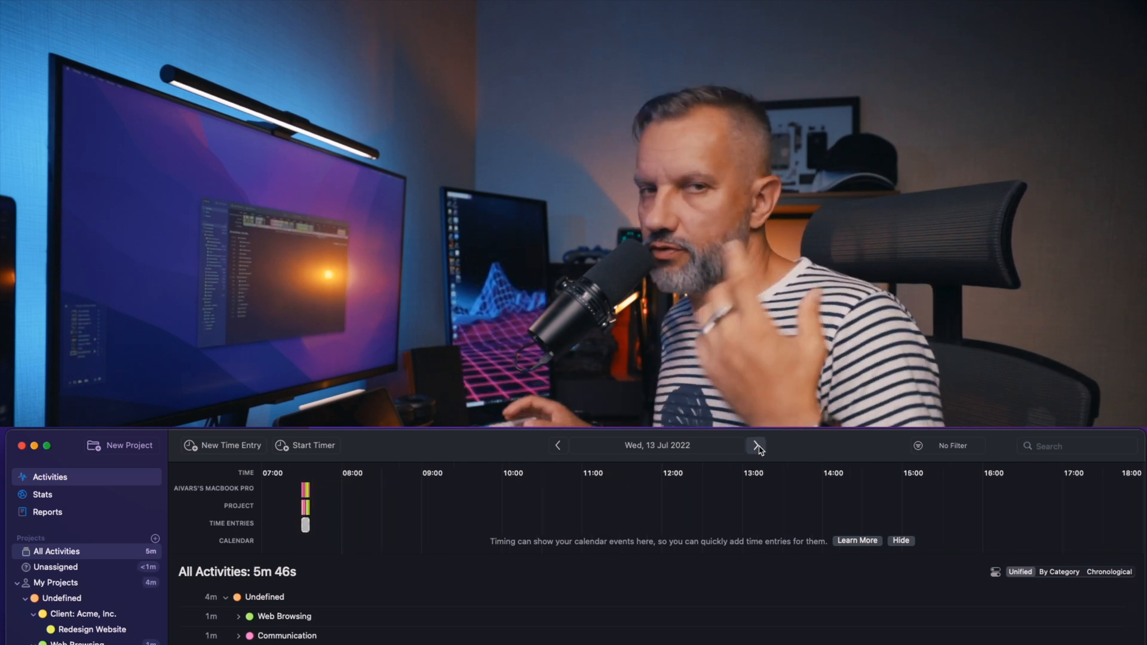
left_click(757, 446)
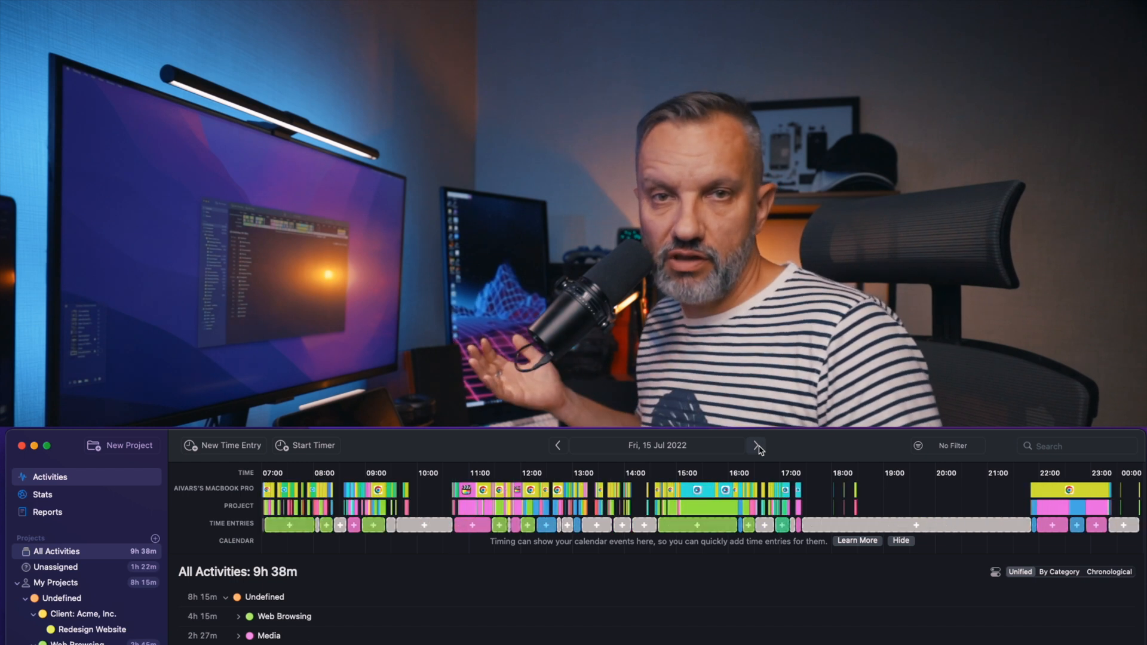